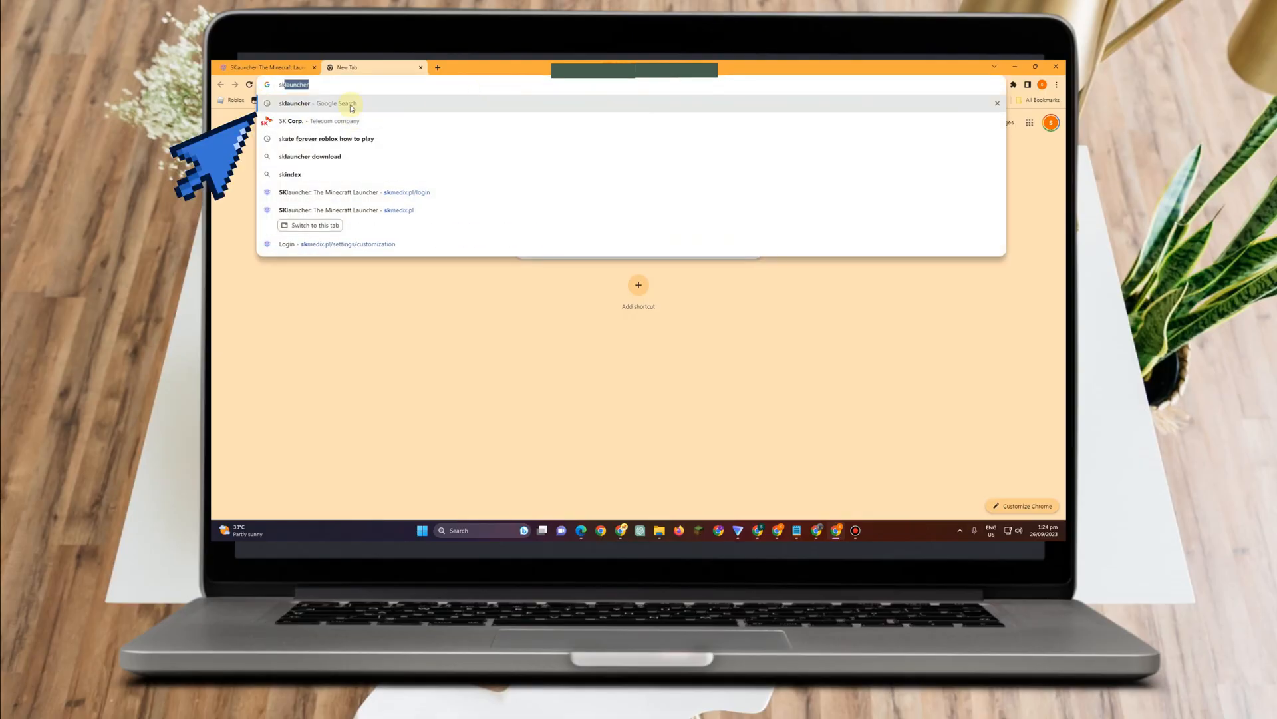
# - Search Google for 'sklauncher' from the address bar suggestion
pyautogui.click(314, 103)
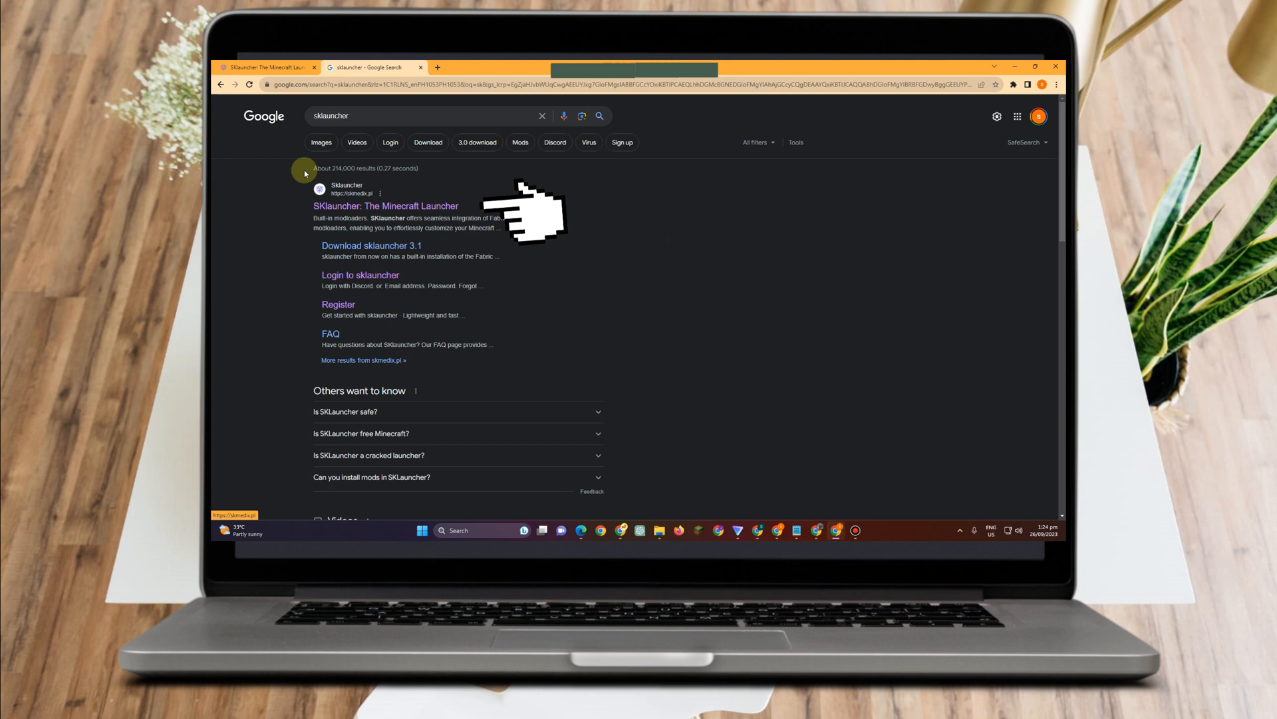
# - Follow the 'SKlauncher: The Minecraft Launcher' result to the official homepage
pyautogui.click(393, 205)
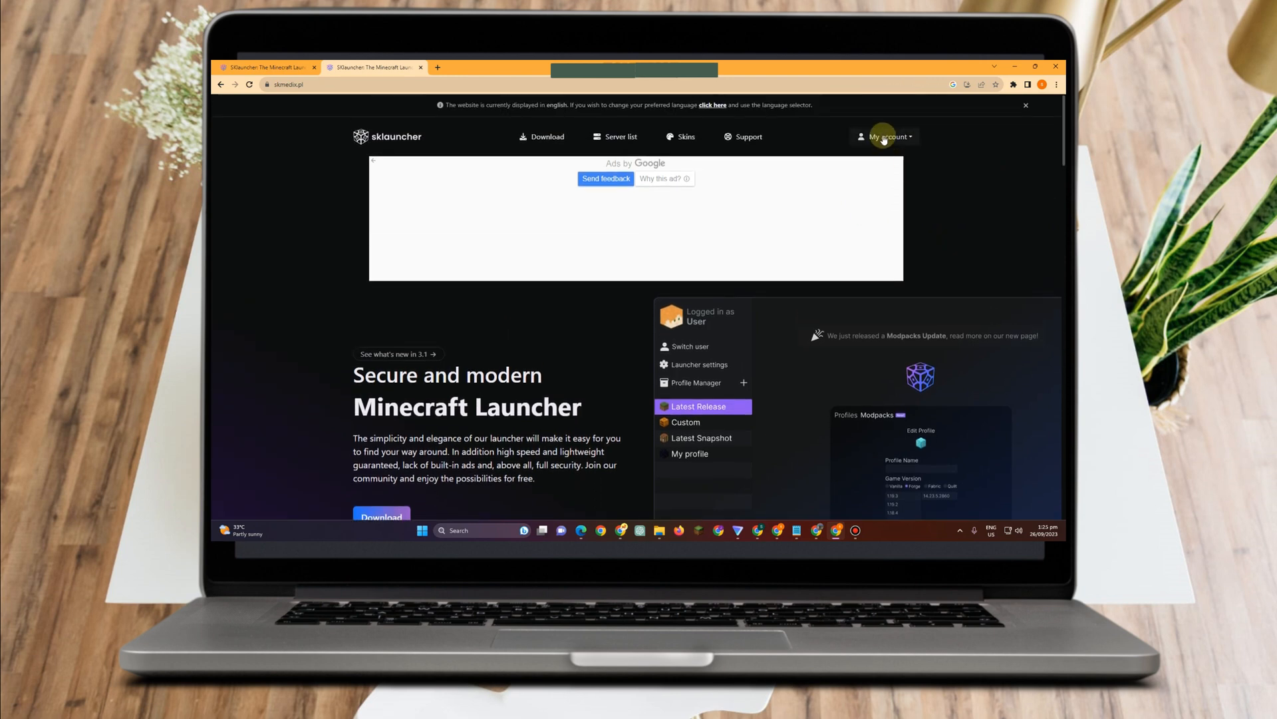
# - Go to My account > Customization and enter the 'Explore available skins!' gallery
pyautogui.click(886, 136)
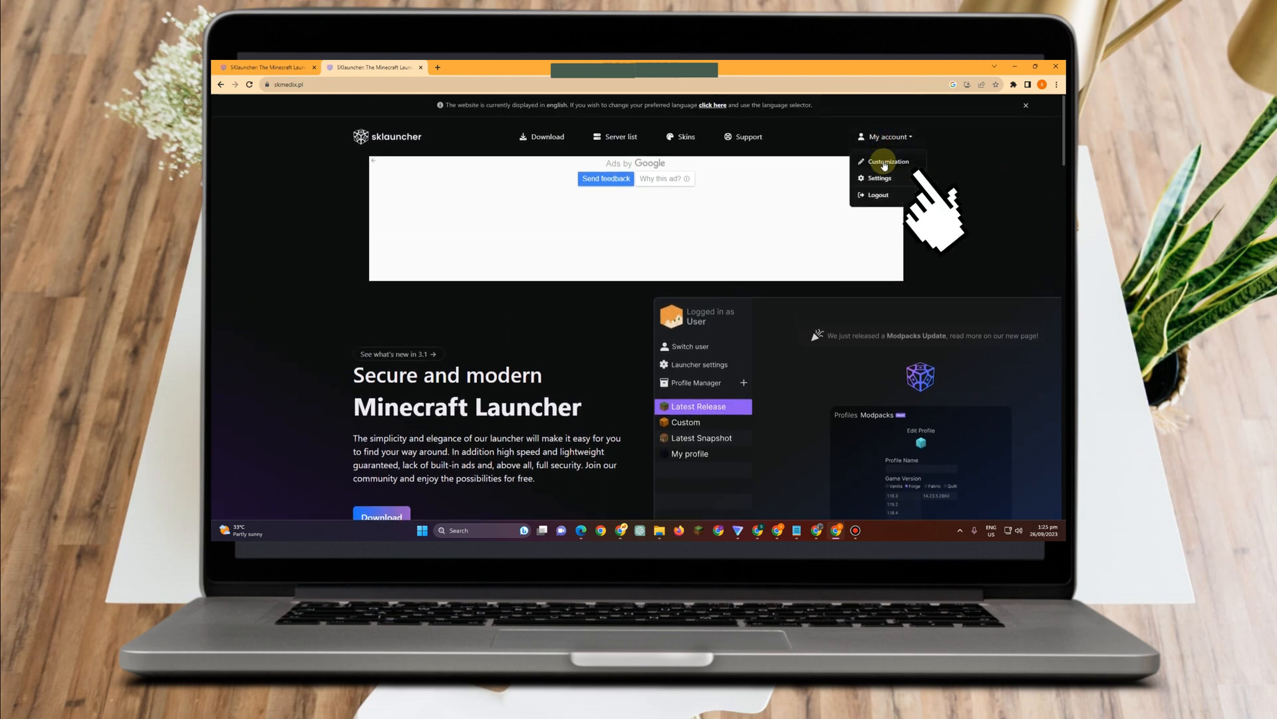
pyautogui.click(888, 161)
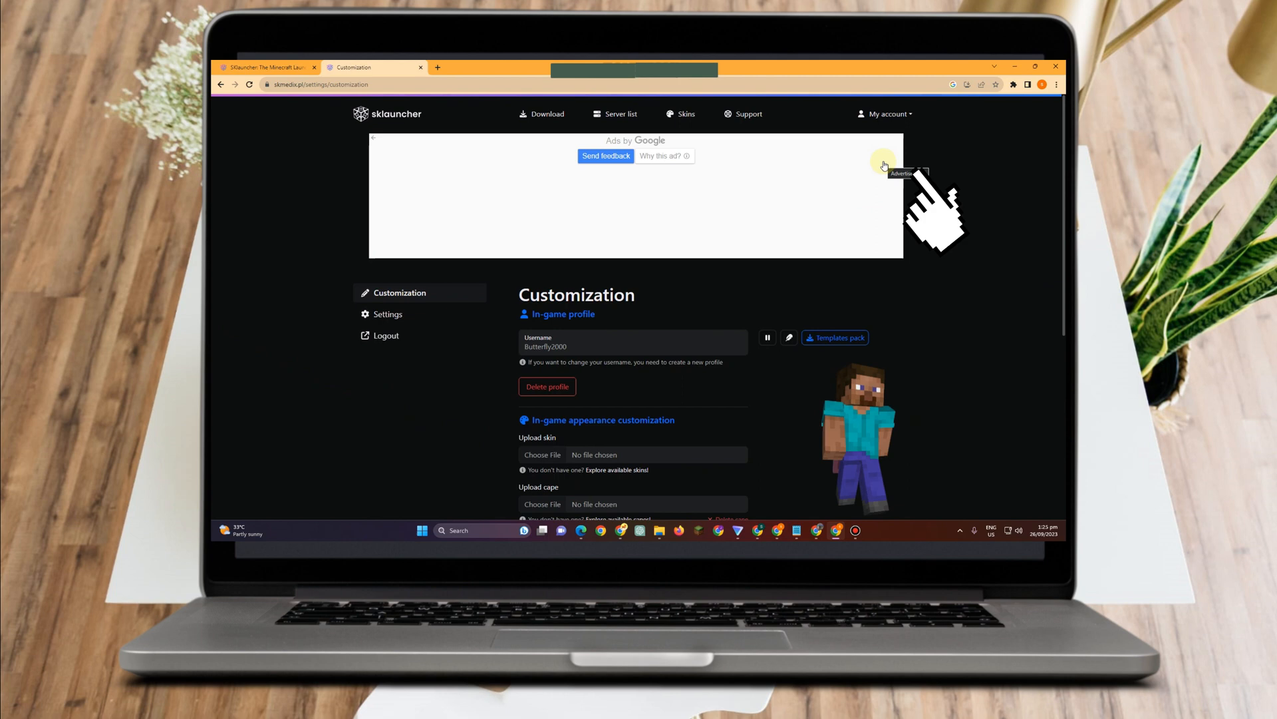
pyautogui.scroll(-3)
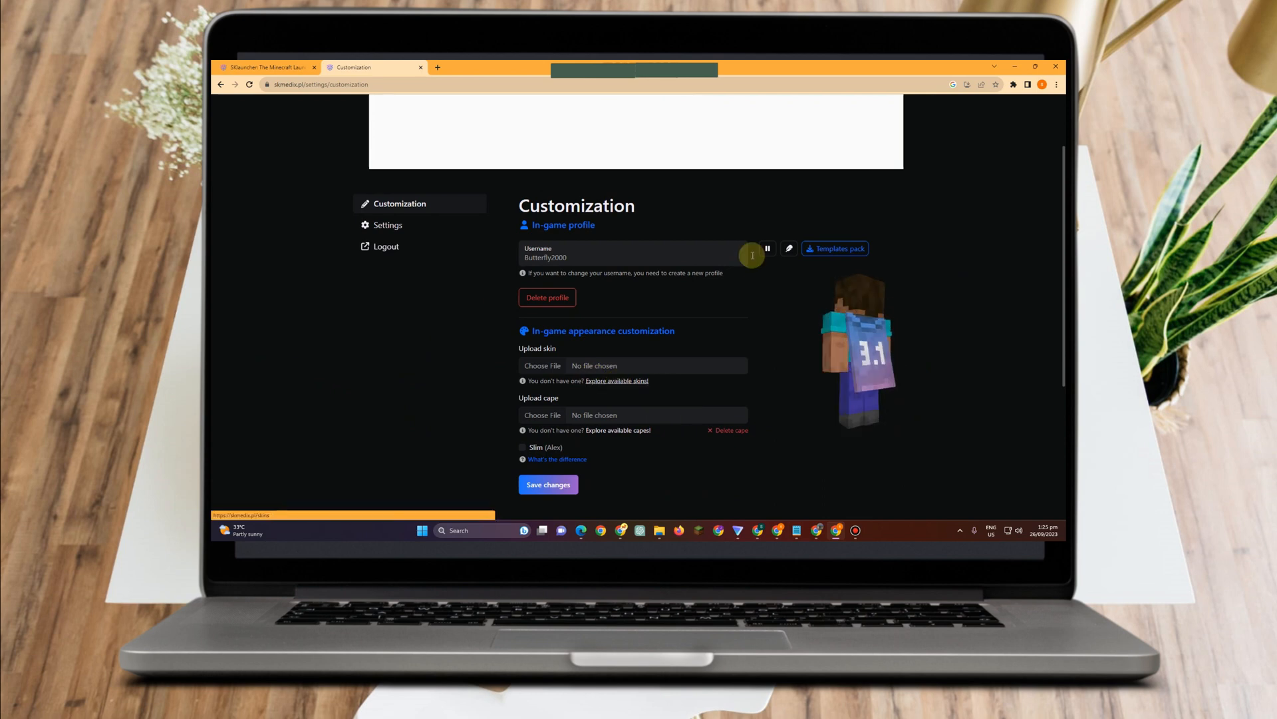
pyautogui.click(618, 381)
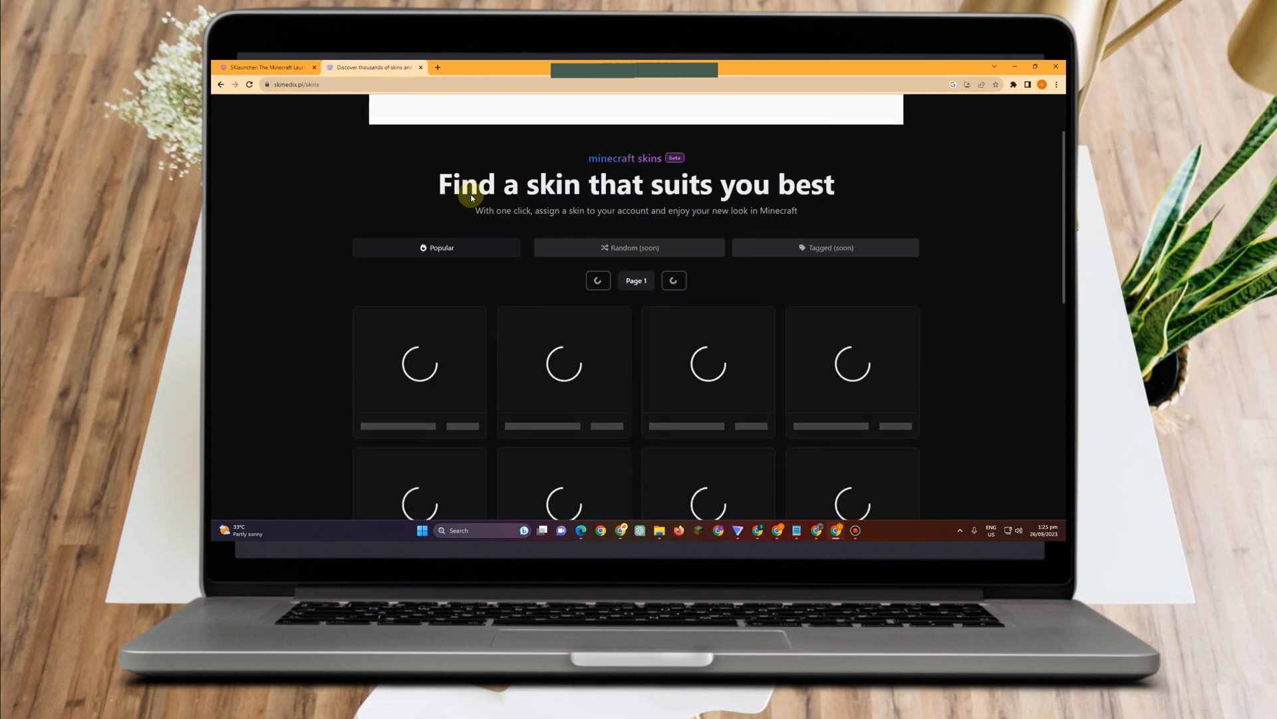
# - Select the white skin with the black cap (2269 likes) to view its preview page
pyautogui.moveTo(468, 195); pyautogui.dragTo(802, 210)
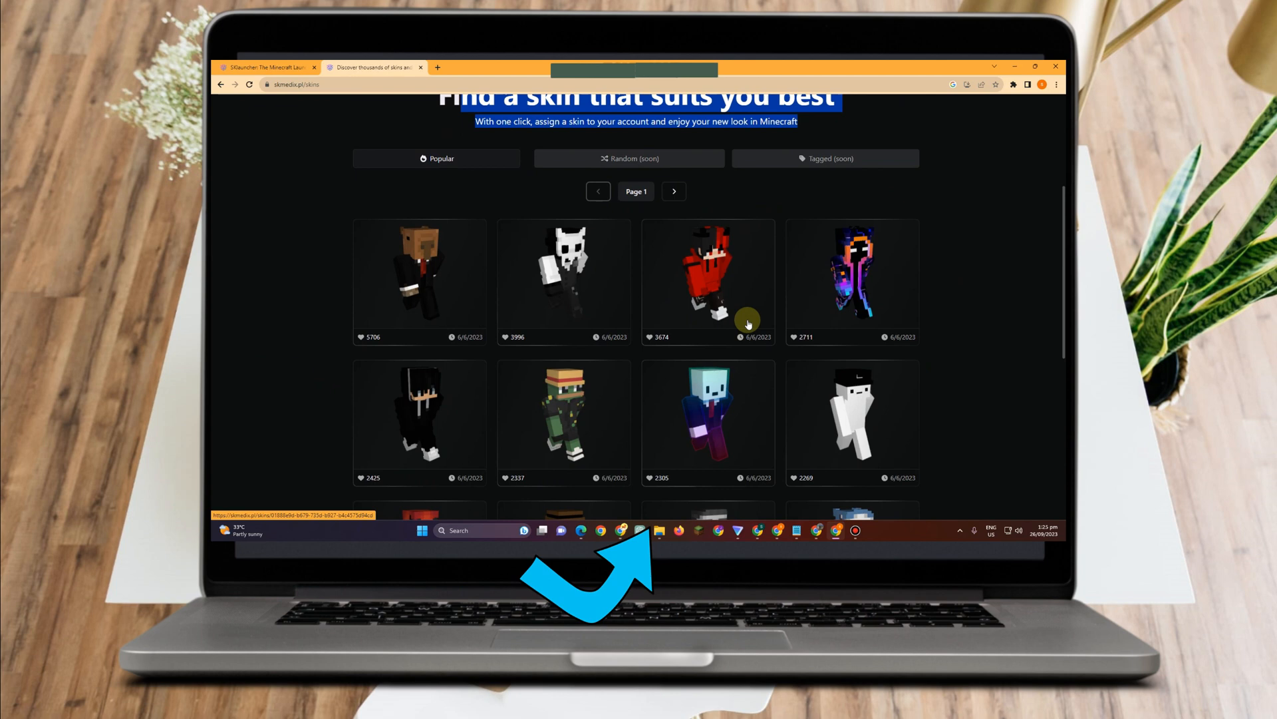
pyautogui.moveTo(852, 412)
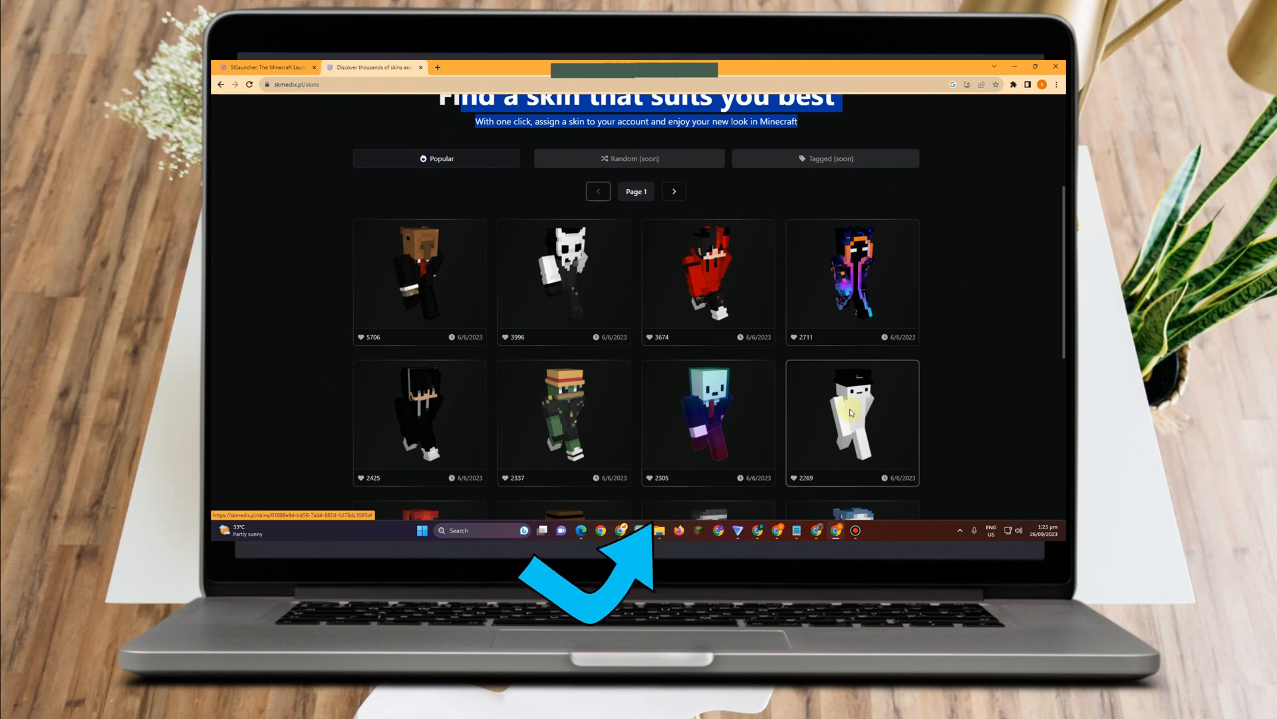
pyautogui.click(853, 412)
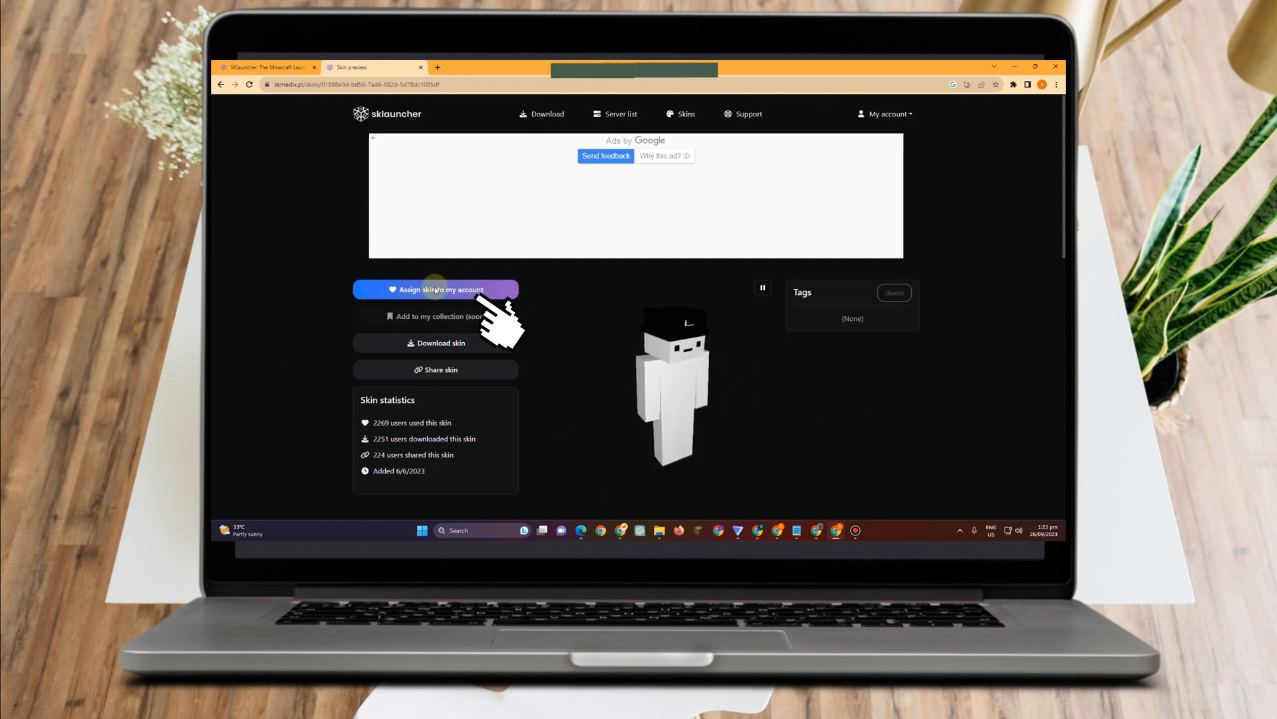
# - Assign the white skin to the account and return to My account > Customization
pyautogui.click(435, 290)
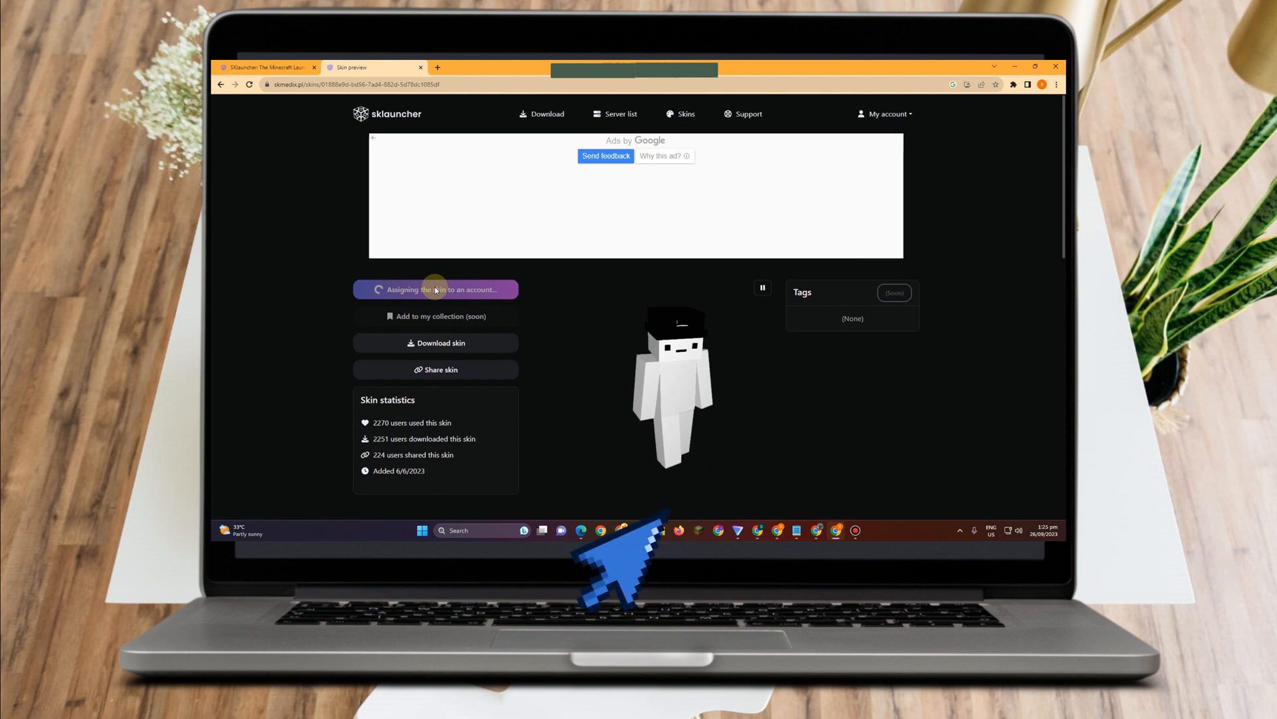
pyautogui.click(435, 290)
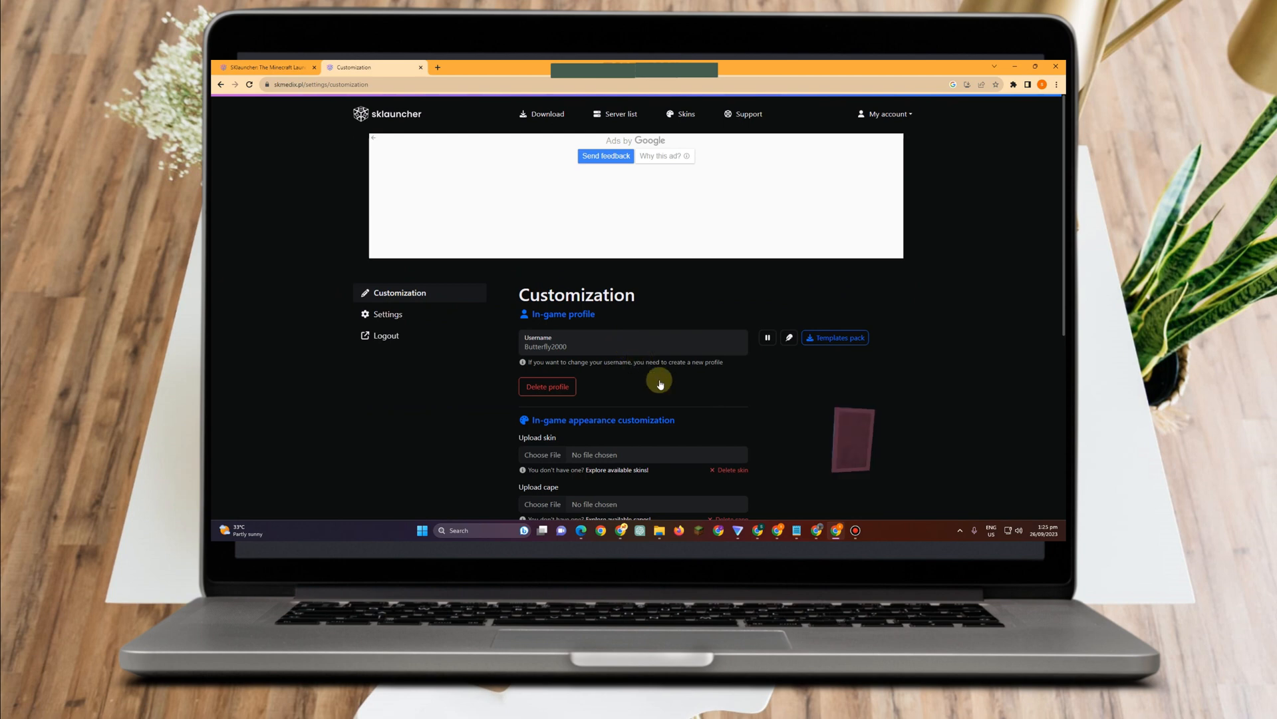
pyautogui.scroll(-3)
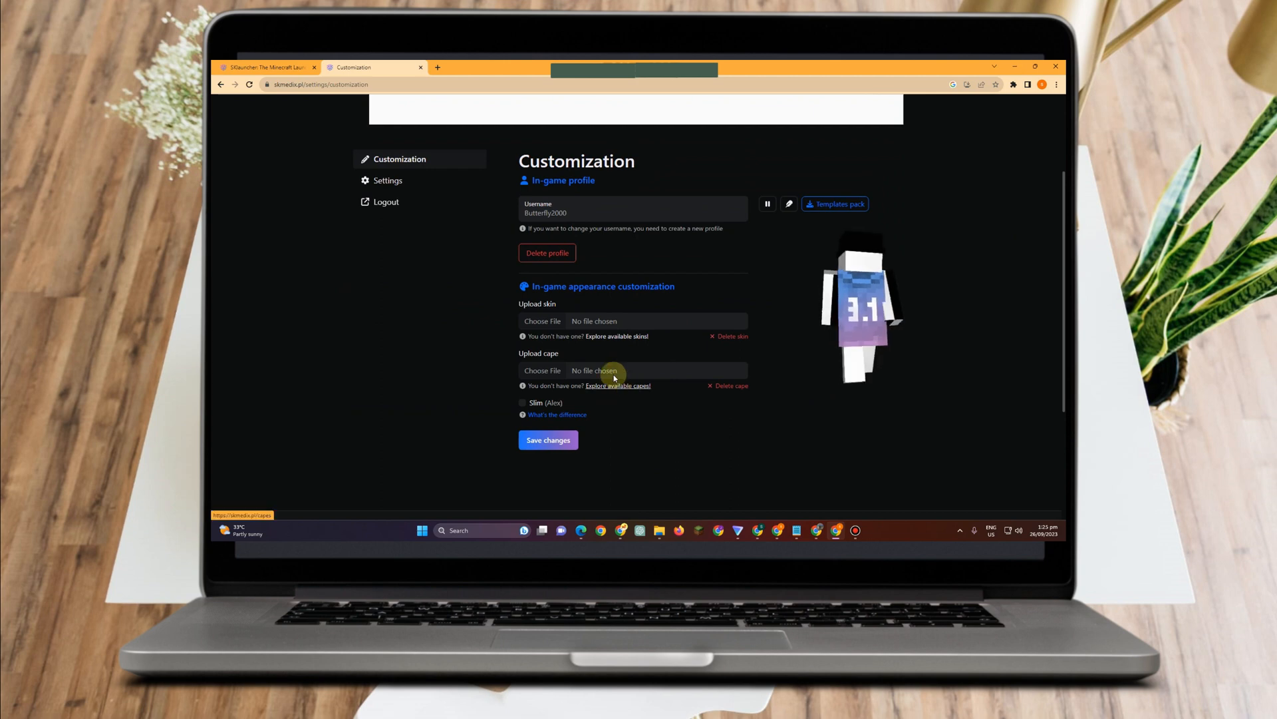
# - From the capes gallery, select the black cape with the white stick-figure emblem (2881 likes)
pyautogui.click(617, 385)
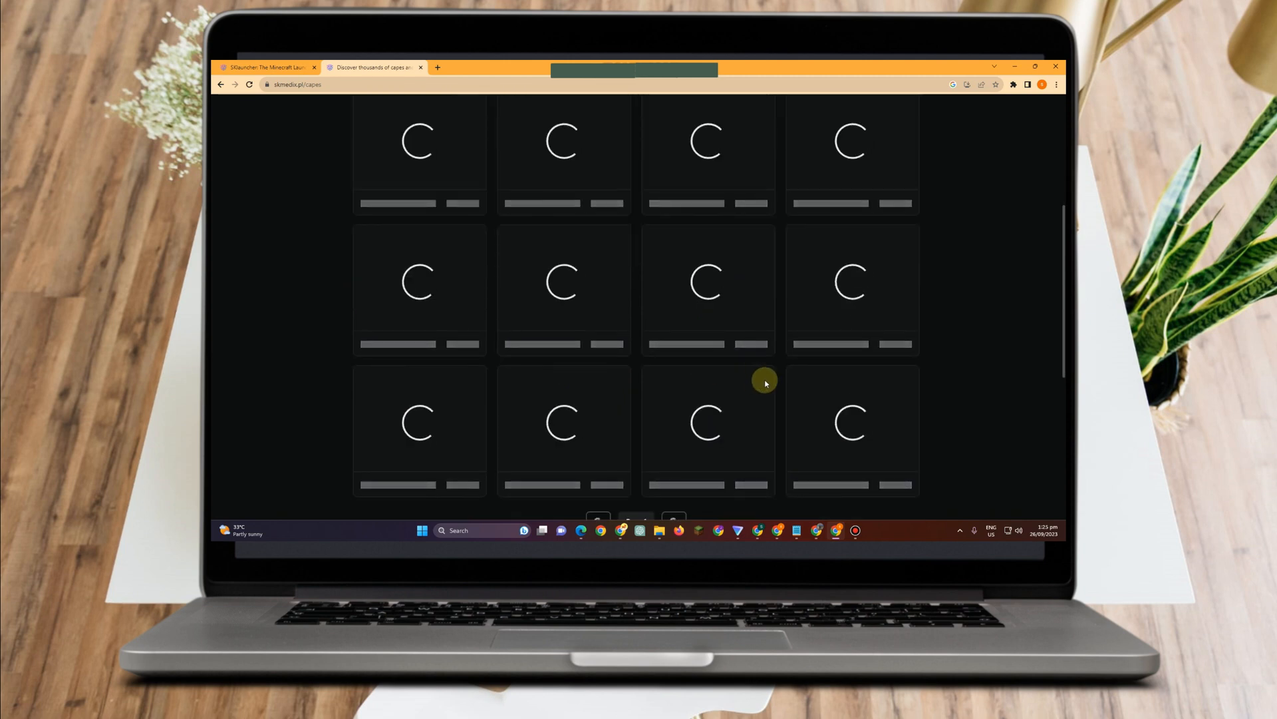
pyautogui.scroll(3)
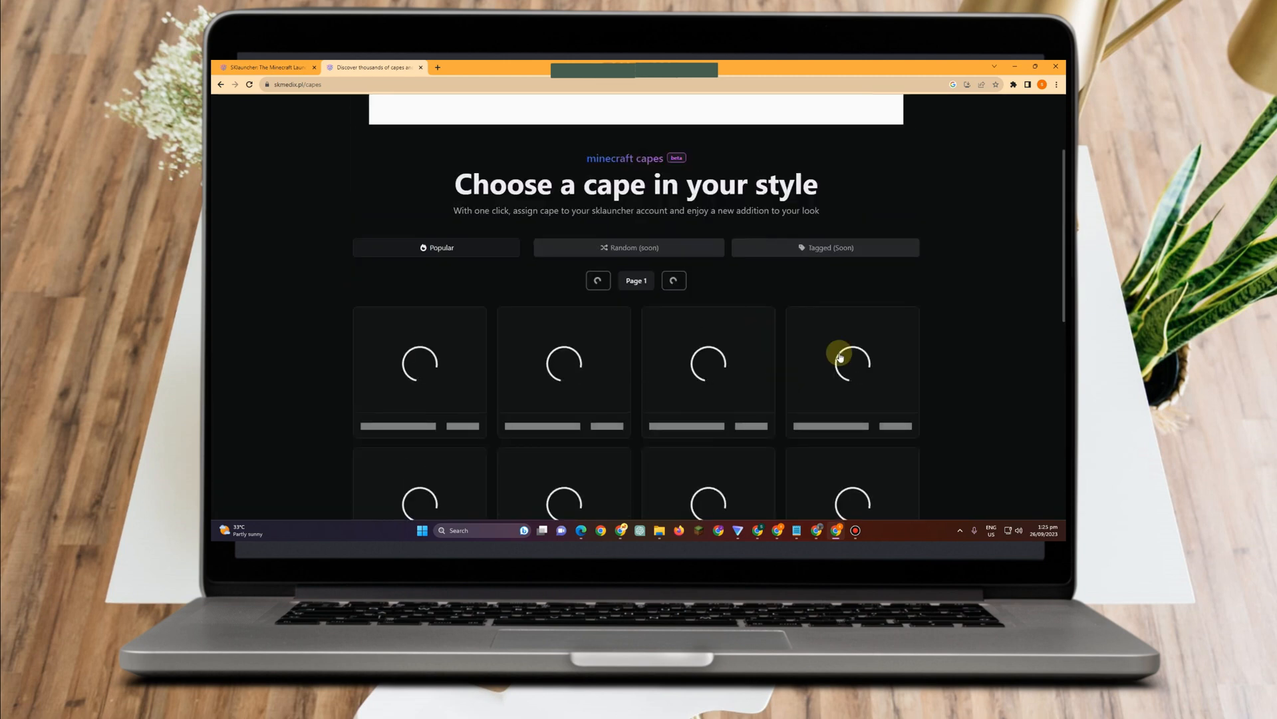
pyautogui.scroll(-3)
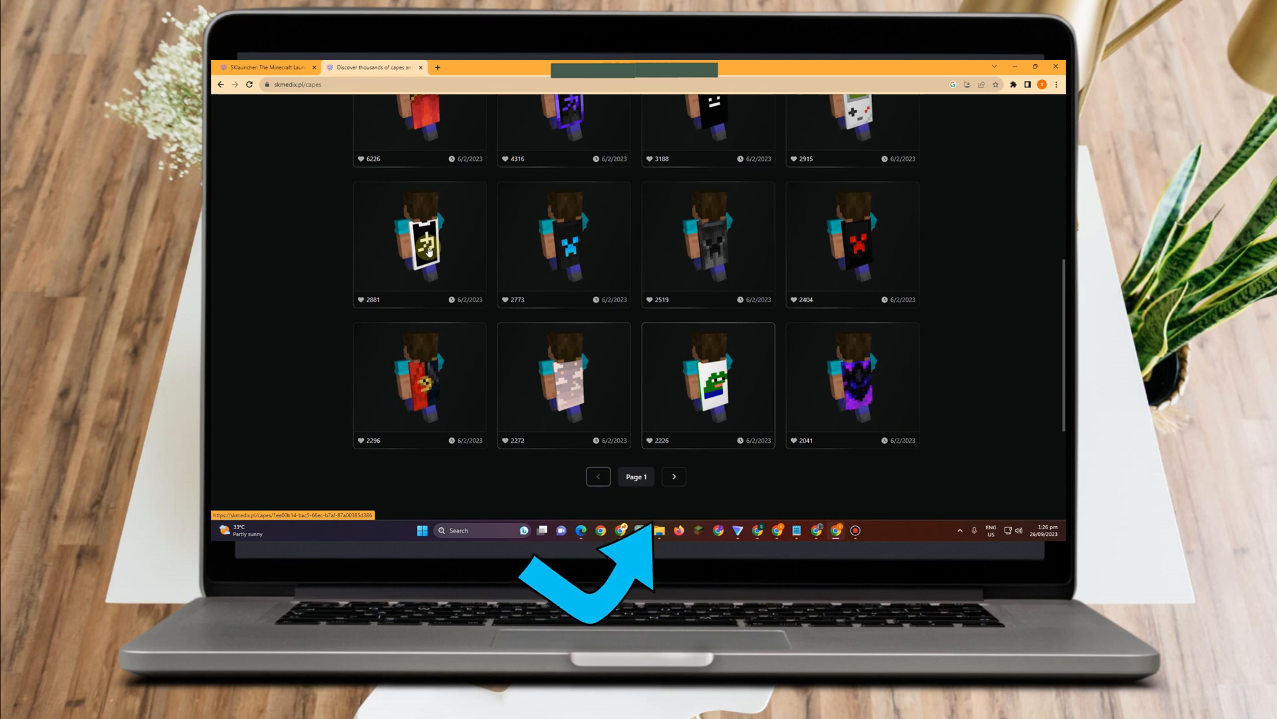
pyautogui.click(419, 242)
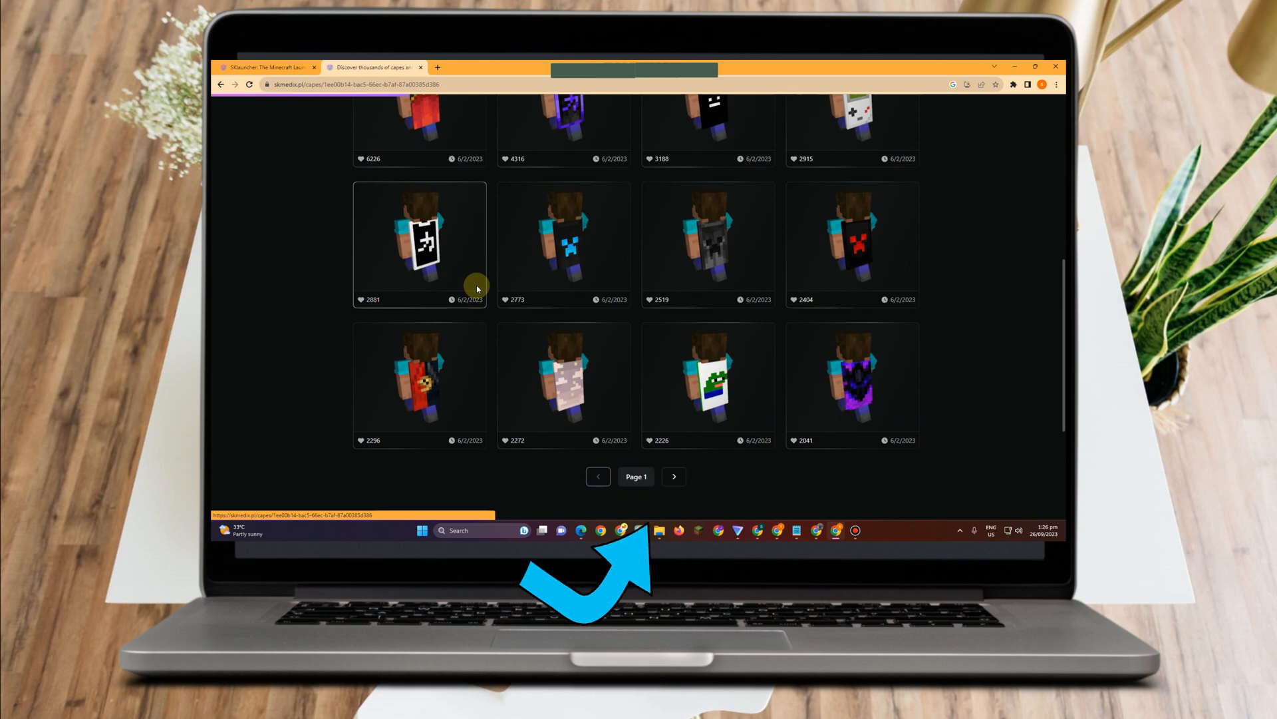
pyautogui.click(419, 242)
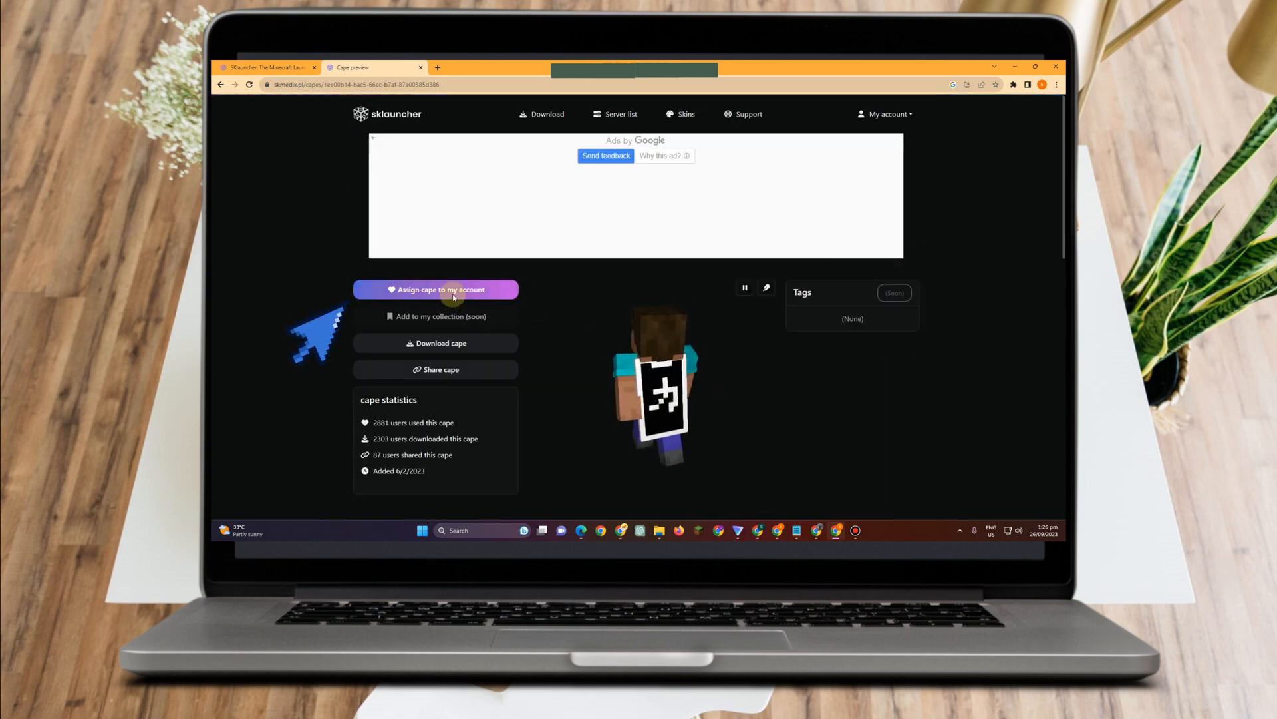
# - Assign the black emblem cape to the account and view the player preview on Customization
pyautogui.click(453, 290)
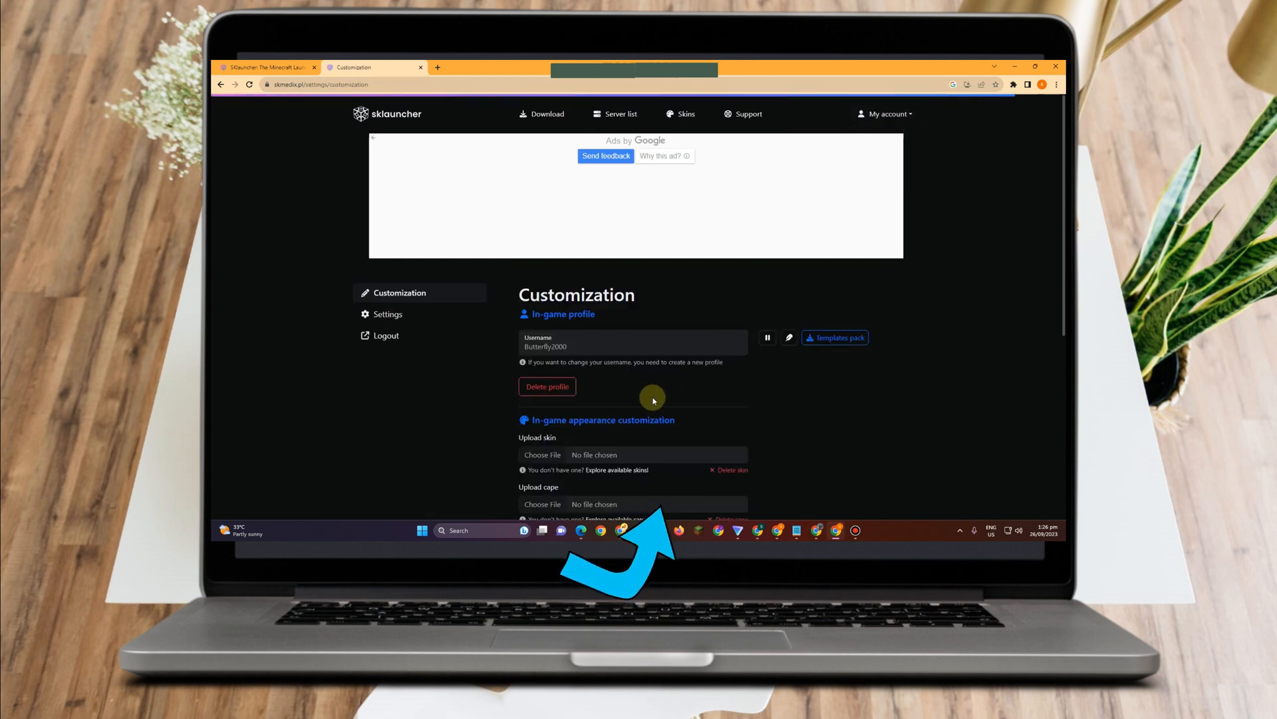
pyautogui.scroll(-3)
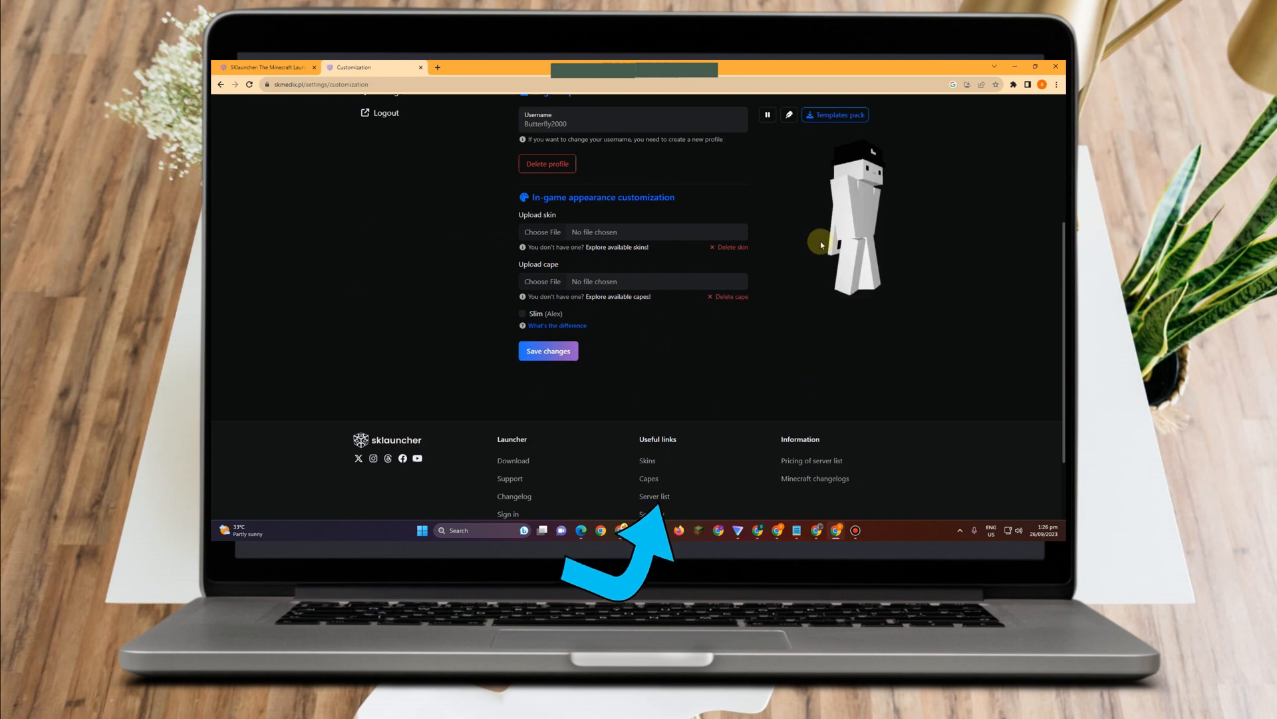